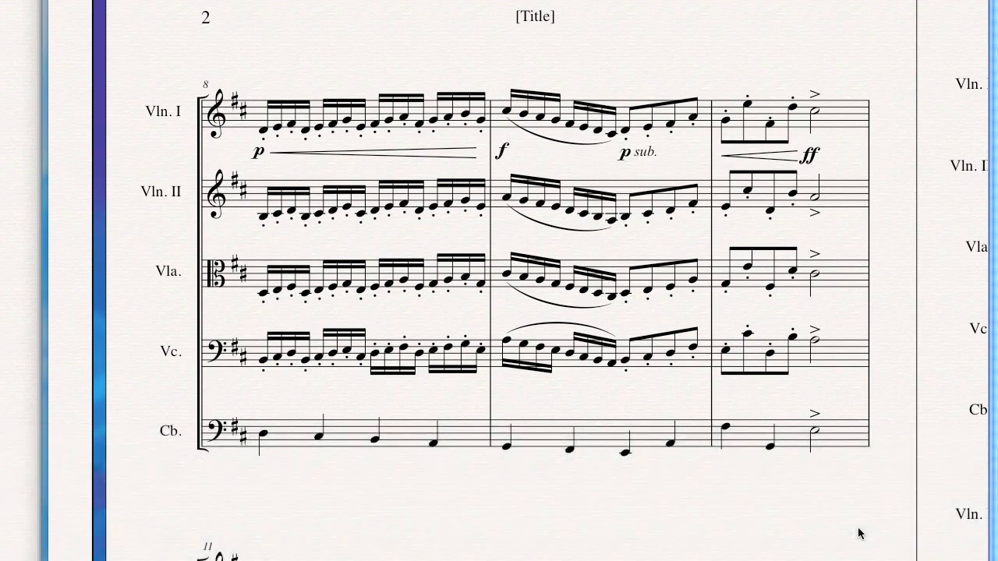
{"action": "mouse_move", "coordinate": [460, 205]}
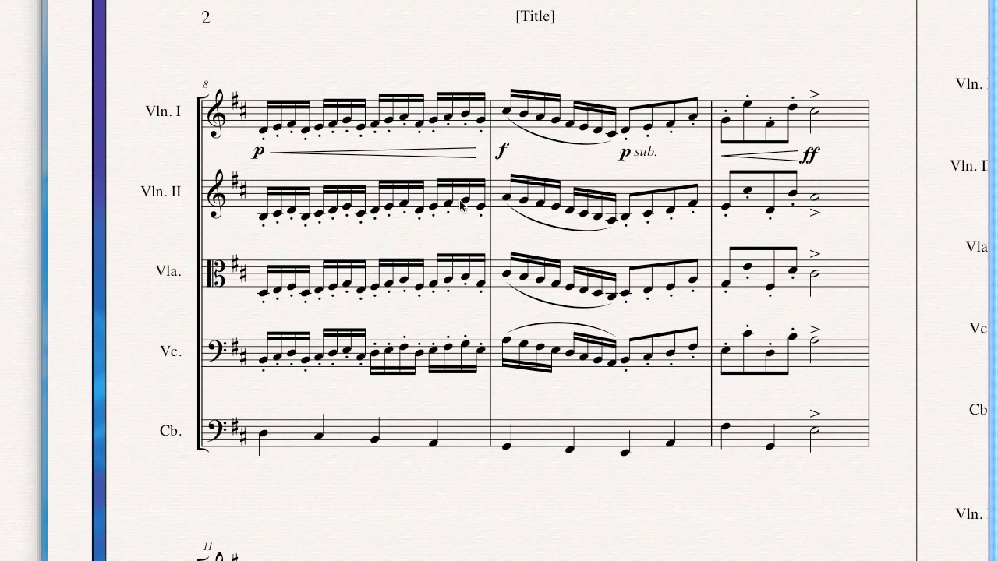
{"action": "mouse_move", "coordinate": [432, 228]}
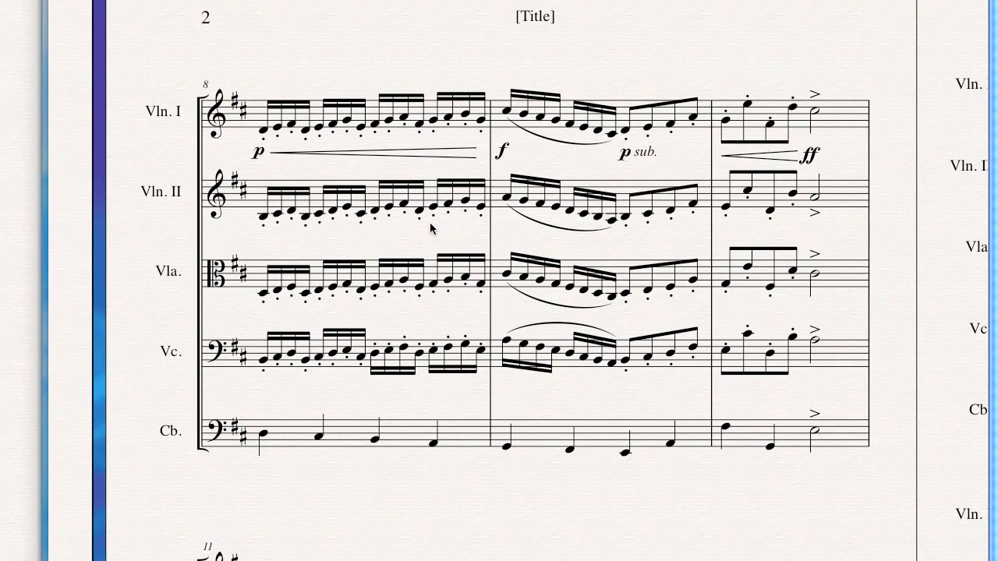
{"action": "mouse_move", "coordinate": [818, 160]}
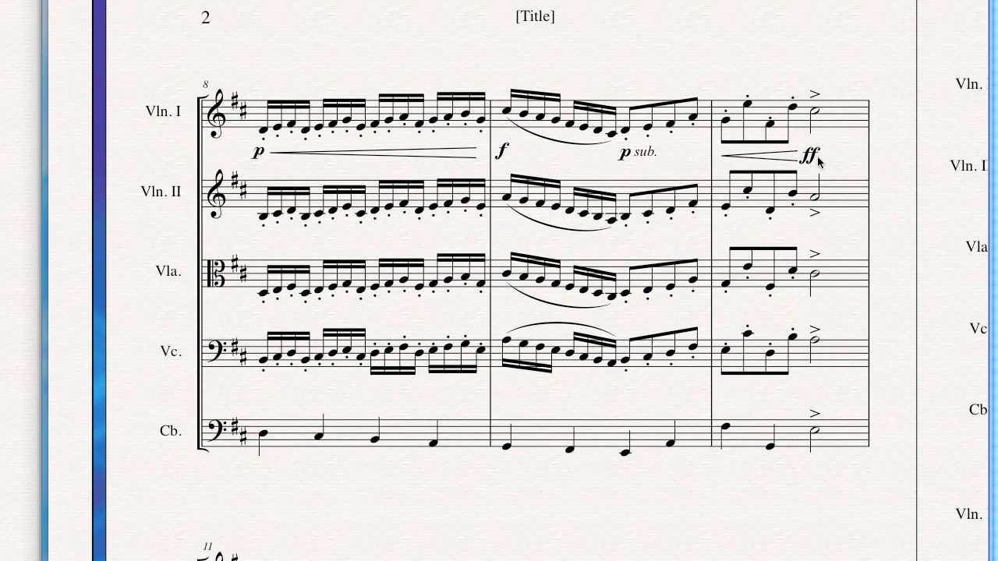
{"action": "mouse_move", "coordinate": [681, 396]}
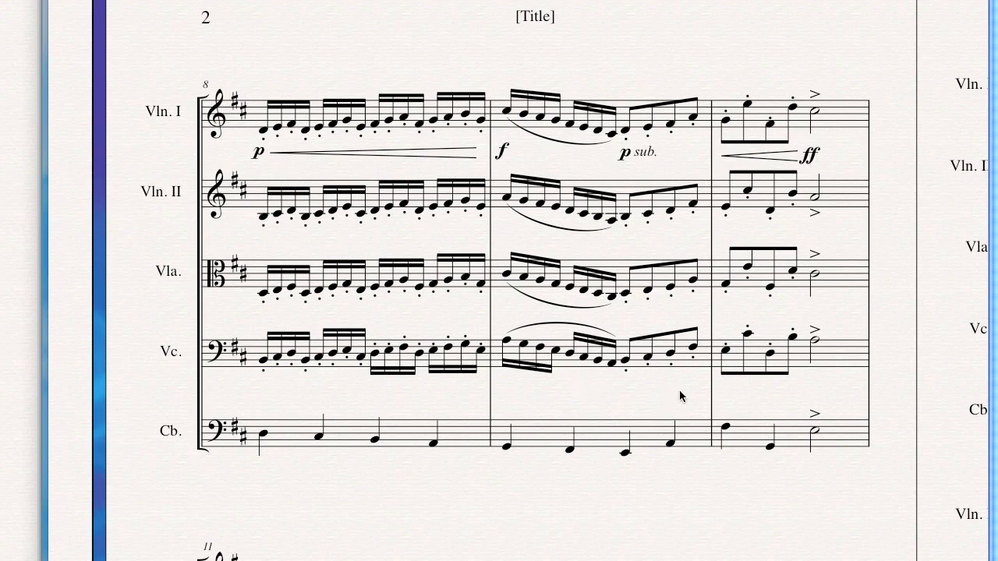
{"action": "mouse_move", "coordinate": [542, 425]}
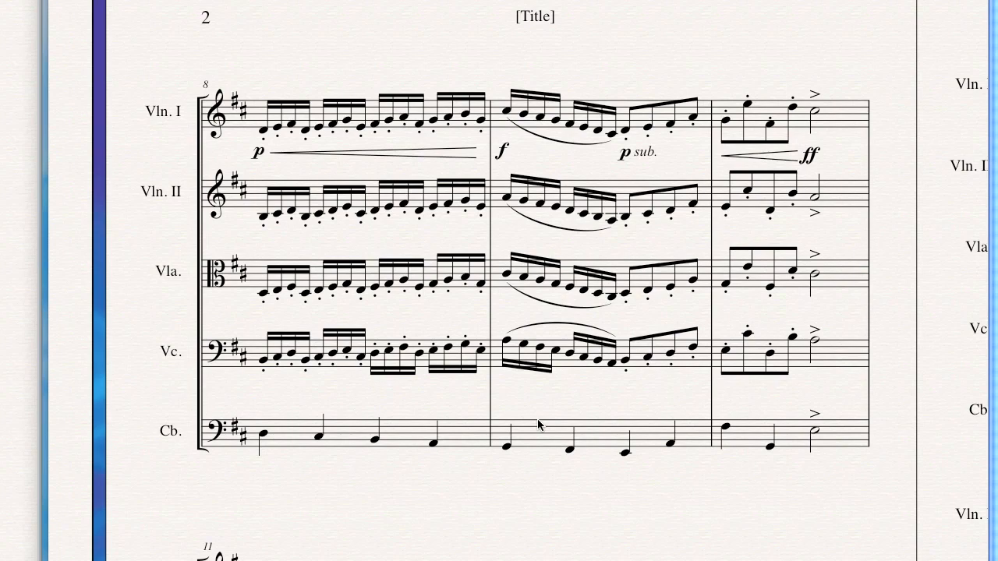
{"action": "mouse_move", "coordinate": [386, 185]}
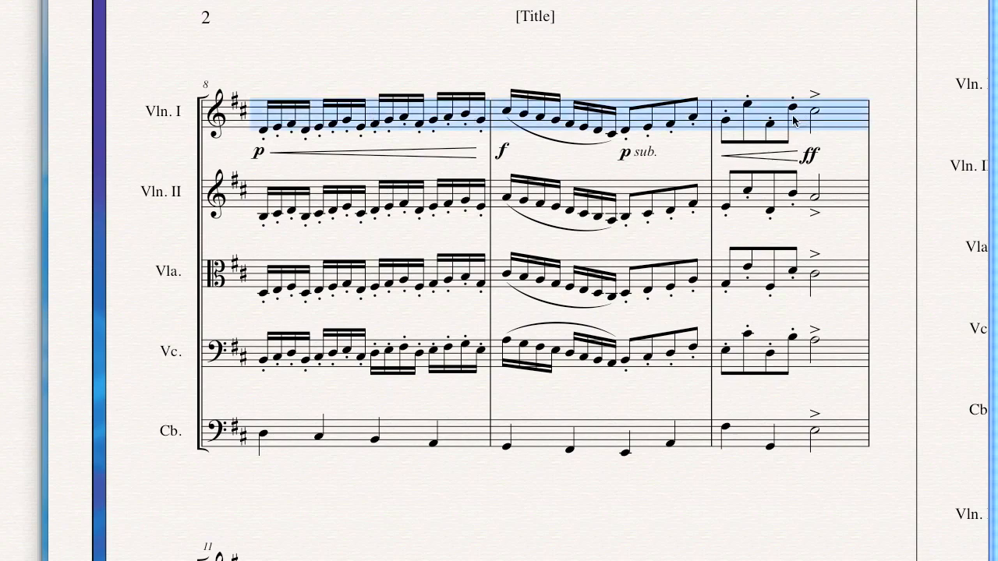
{"action": "mouse_move", "coordinate": [282, 203]}
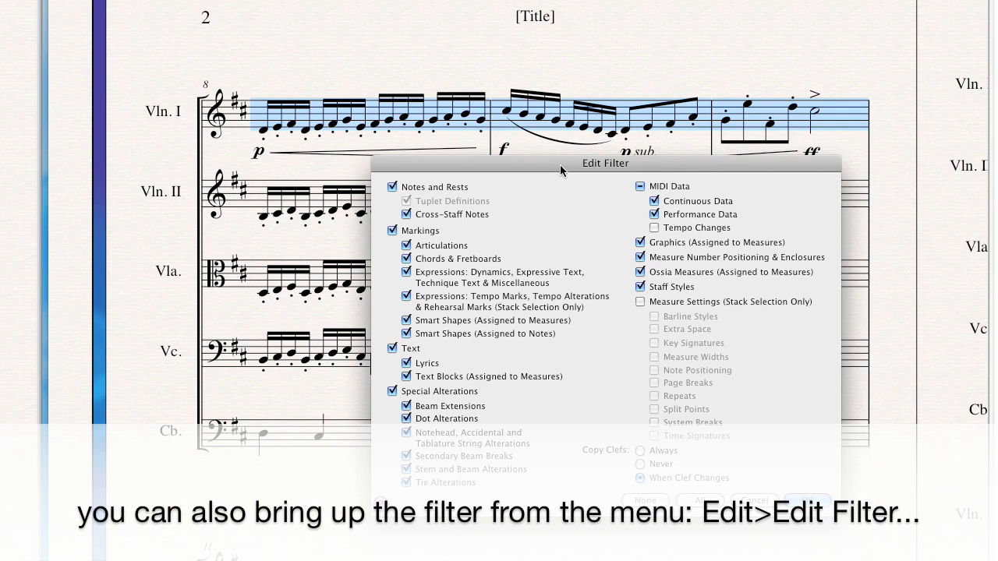
{"action": "mouse_move", "coordinate": [608, 181]}
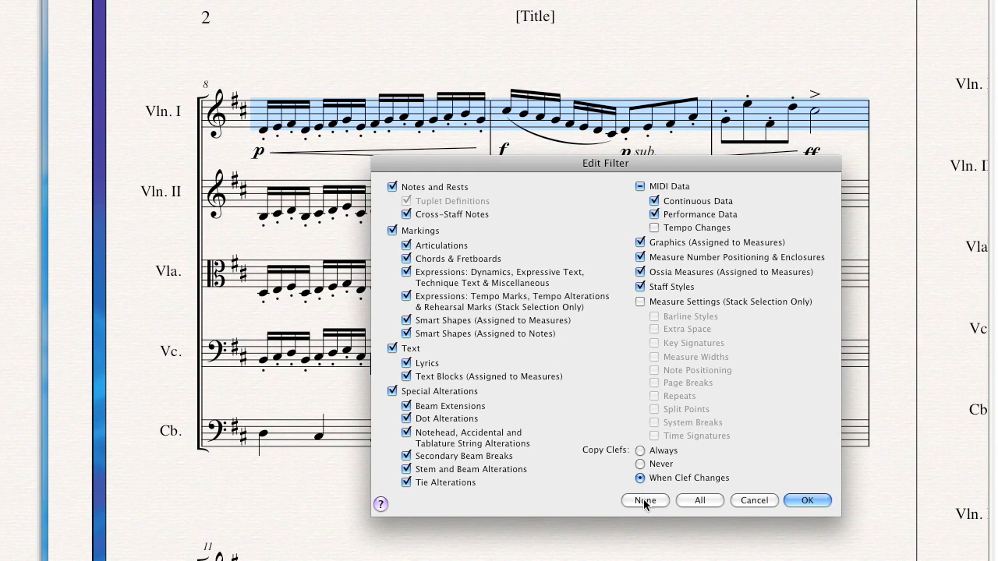
- Restrict the Edit Filter to Dynamics and measure-attached Smart Shapes only, with nothing else copied
{"action": "left_click", "coordinate": [645, 500]}
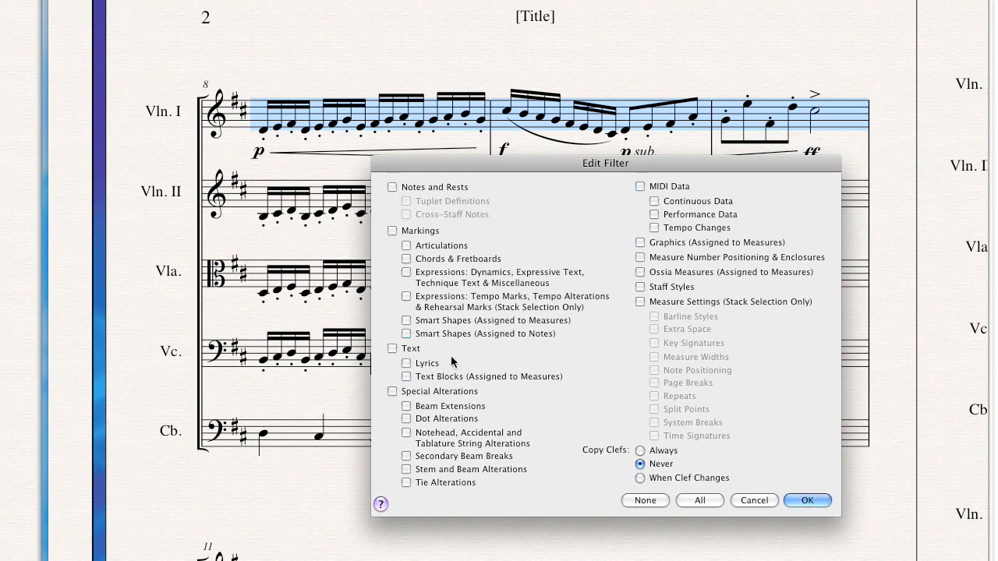
{"action": "left_click", "coordinate": [406, 272]}
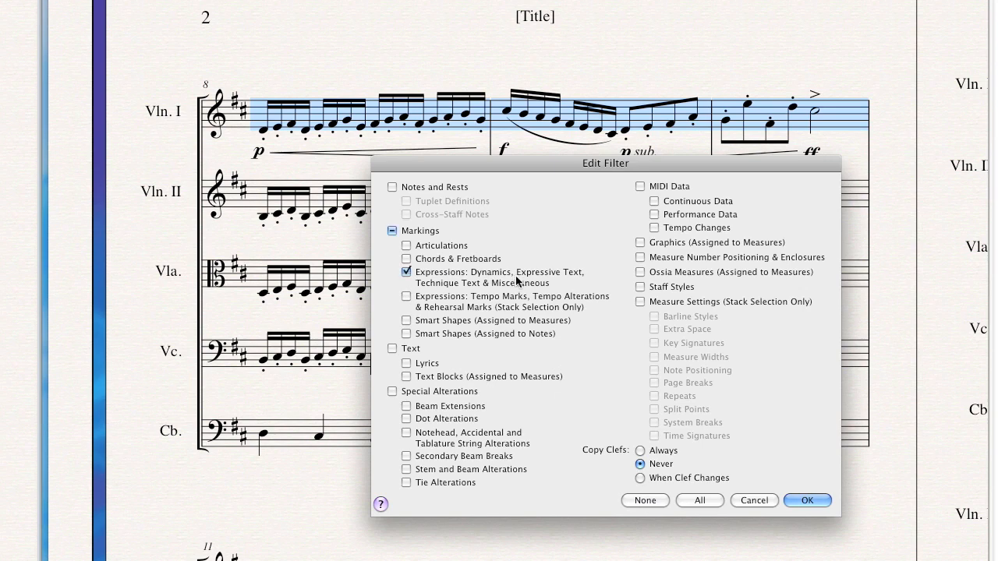
{"action": "mouse_move", "coordinate": [403, 323]}
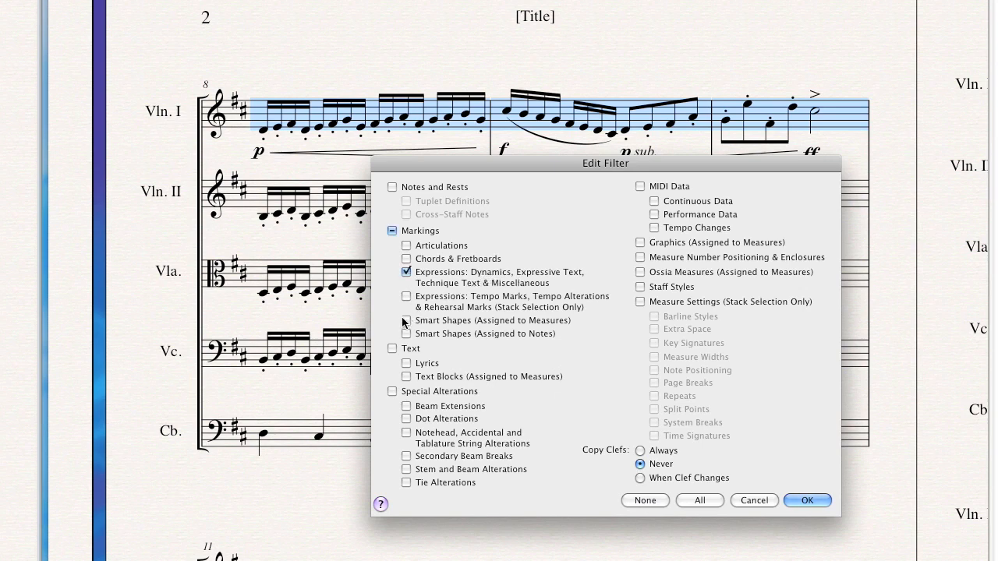
{"action": "left_click", "coordinate": [406, 320]}
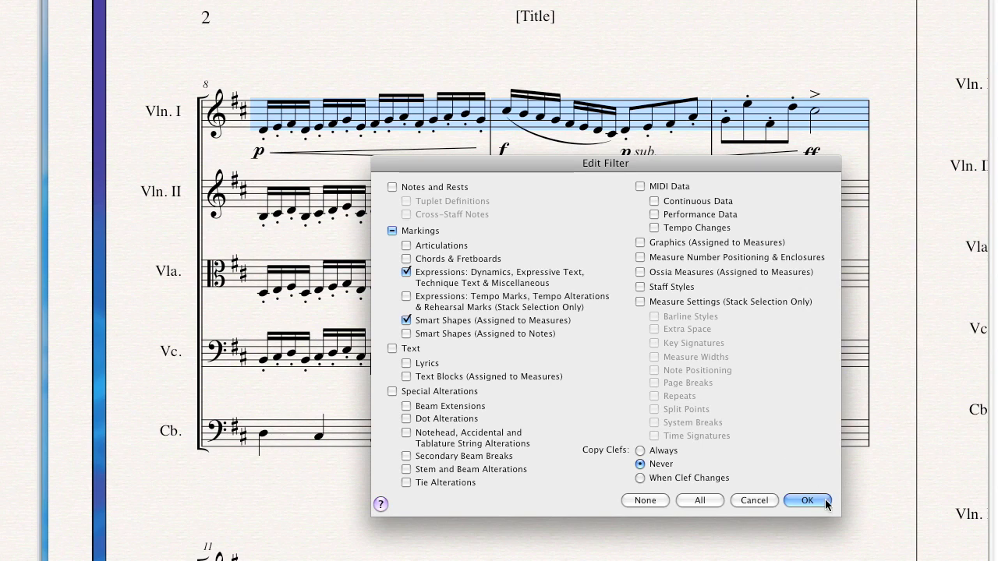
{"action": "left_click", "coordinate": [807, 501]}
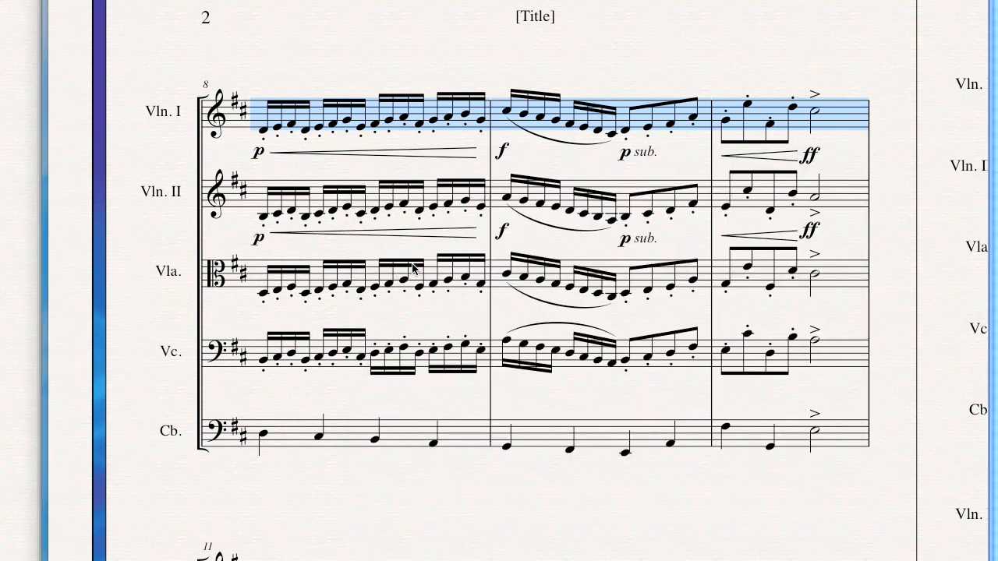
{"action": "mouse_move", "coordinate": [739, 252]}
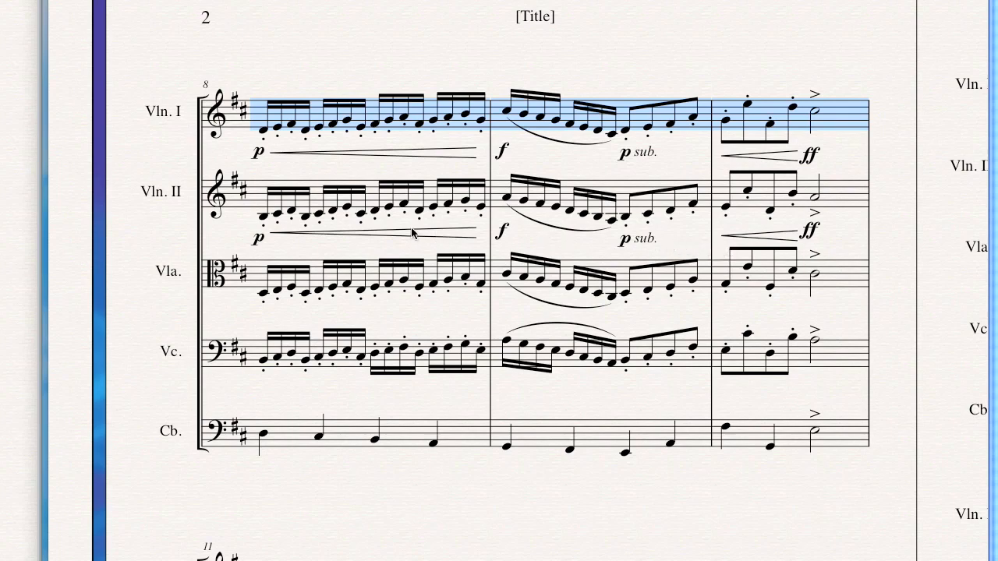
{"action": "mouse_move", "coordinate": [398, 234]}
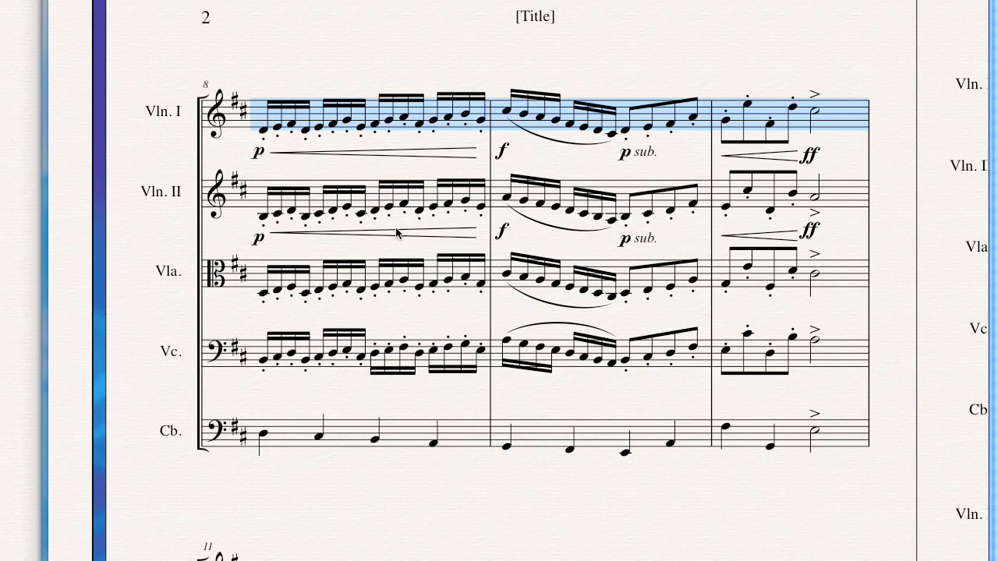
{"action": "mouse_move", "coordinate": [275, 282]}
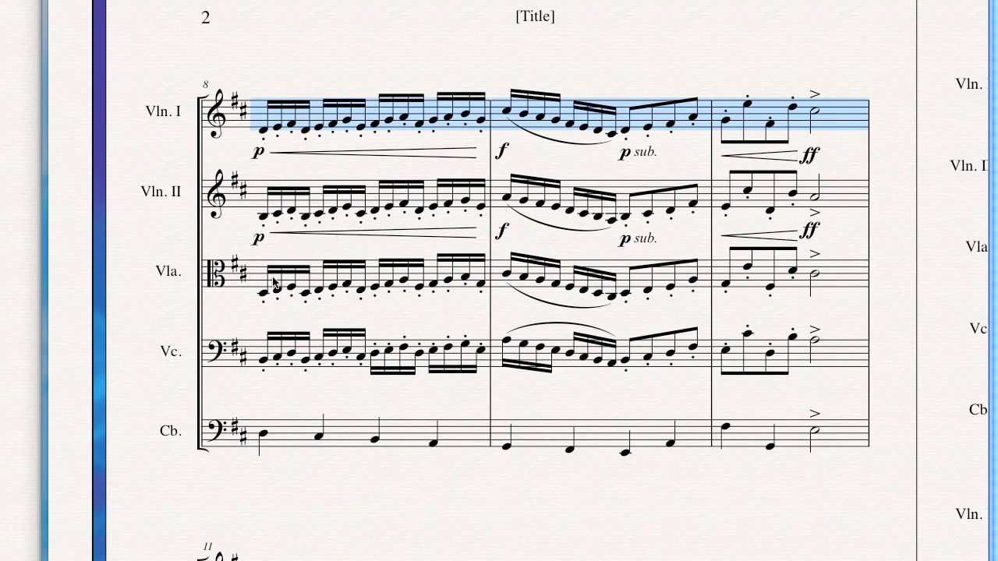
{"action": "mouse_move", "coordinate": [265, 287]}
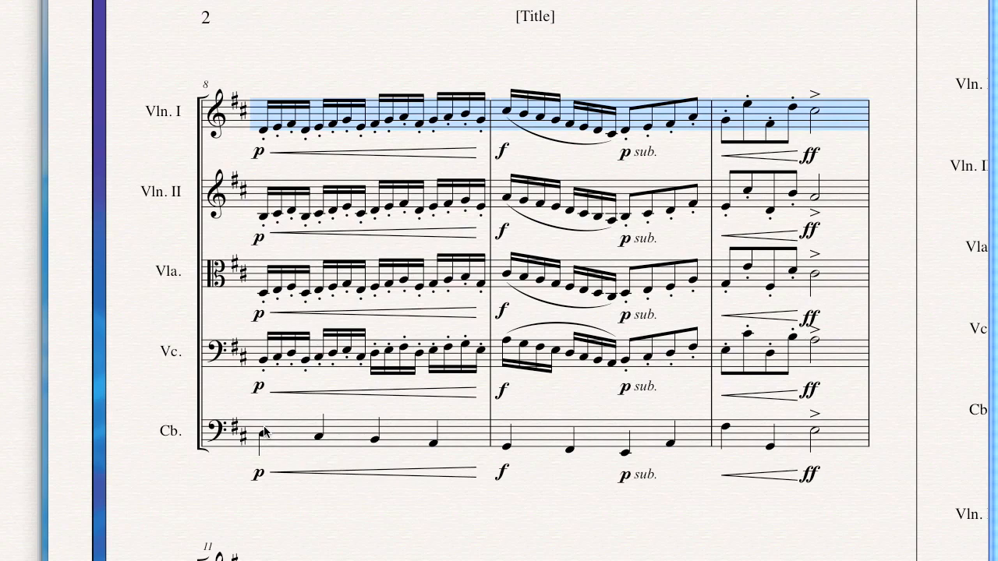
{"action": "mouse_move", "coordinate": [358, 305]}
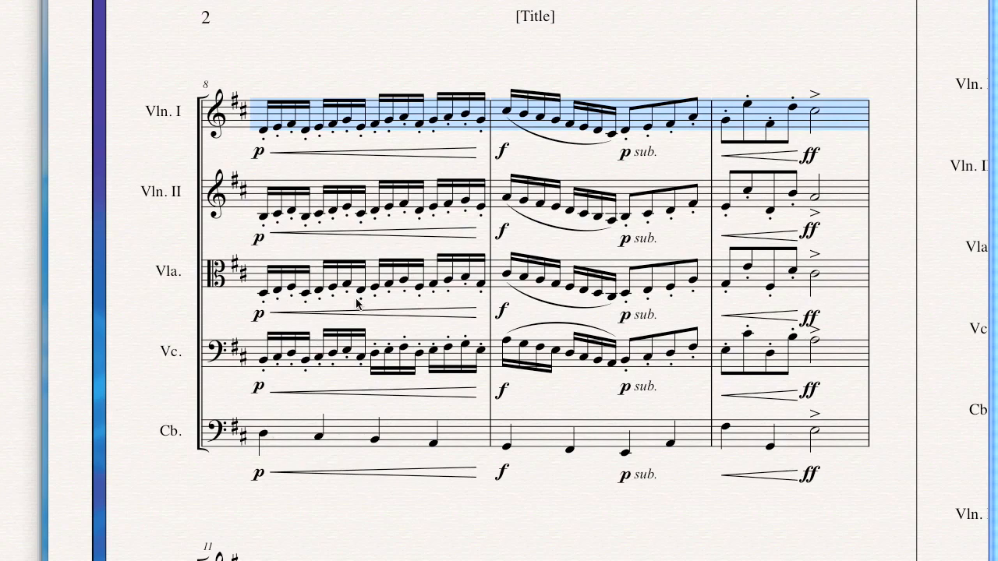
{"action": "mouse_move", "coordinate": [577, 220]}
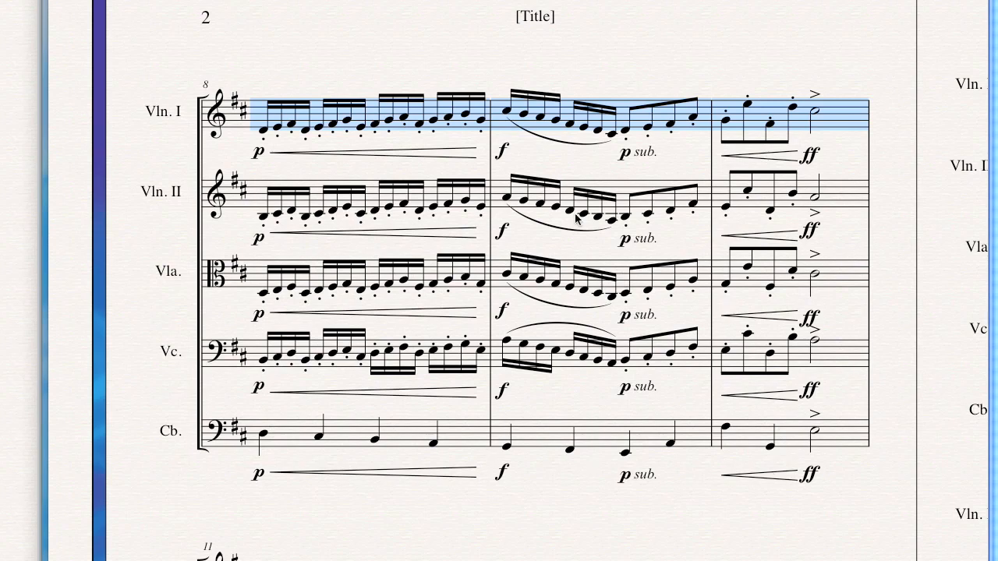
{"action": "mouse_move", "coordinate": [768, 284]}
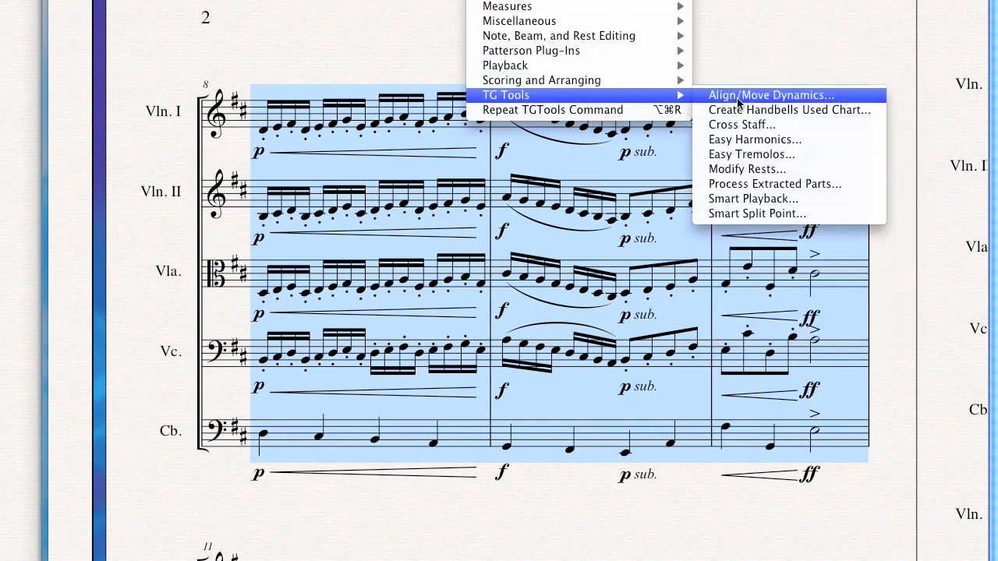
- Bring up TG Tools Align/Move Dynamics for the five string staves in measures 8–10
{"action": "left_click", "coordinate": [770, 94]}
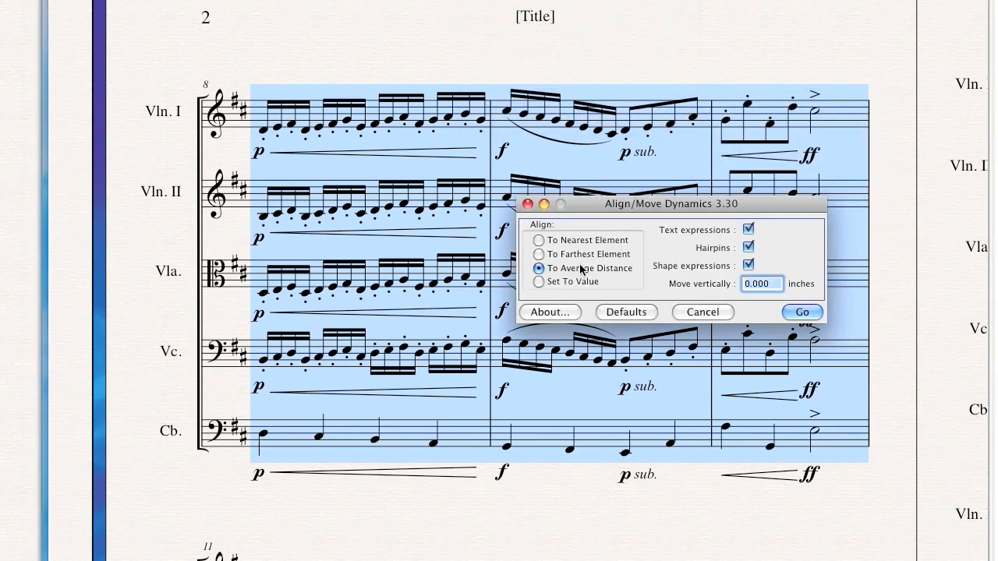
{"action": "mouse_move", "coordinate": [635, 301]}
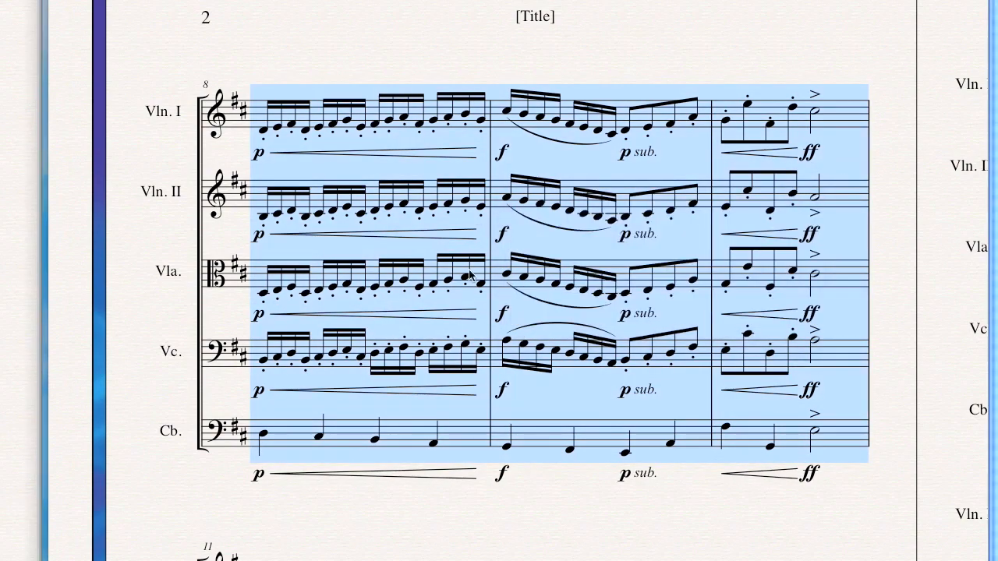
{"action": "mouse_move", "coordinate": [413, 464]}
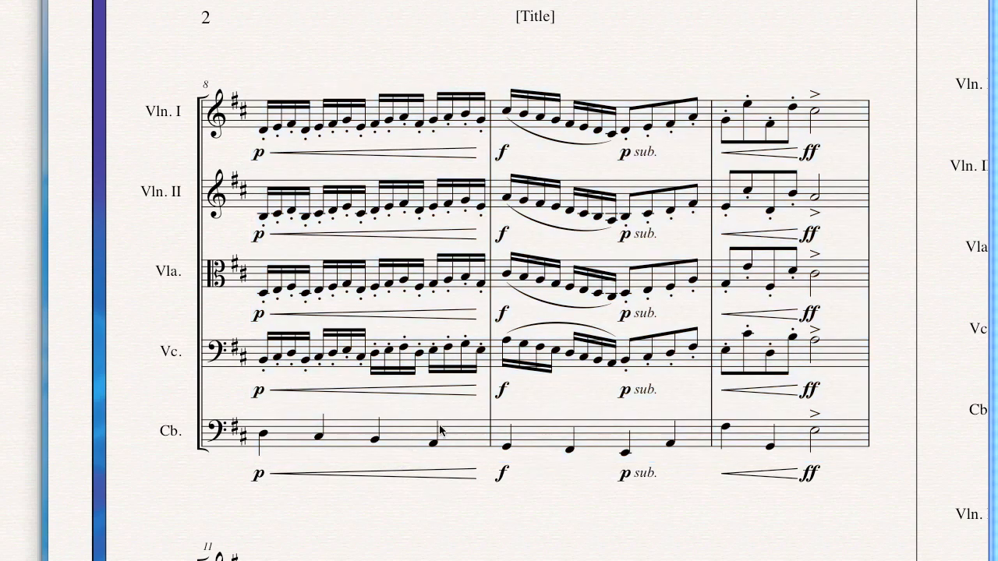
{"action": "mouse_move", "coordinate": [446, 427]}
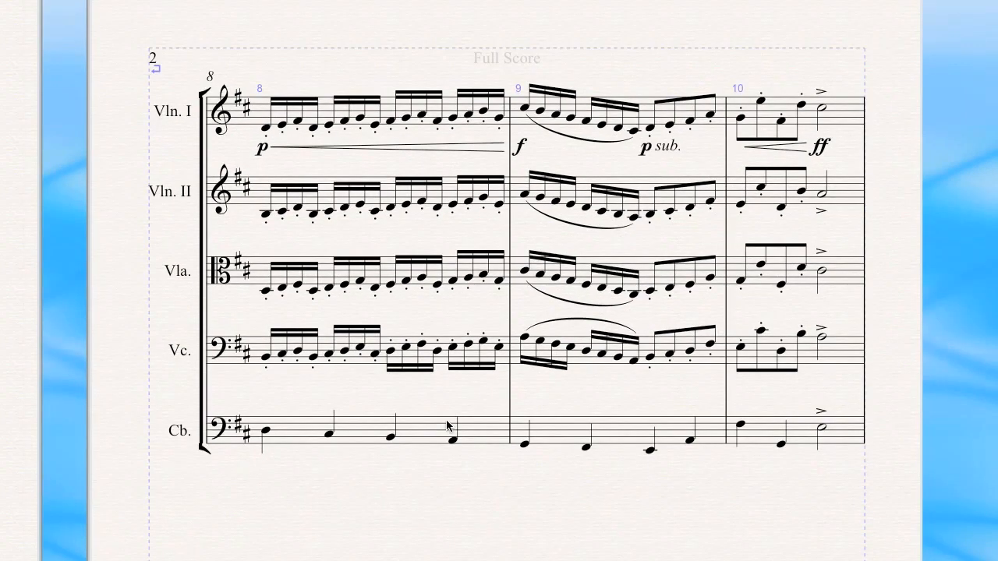
{"action": "mouse_move", "coordinate": [447, 424]}
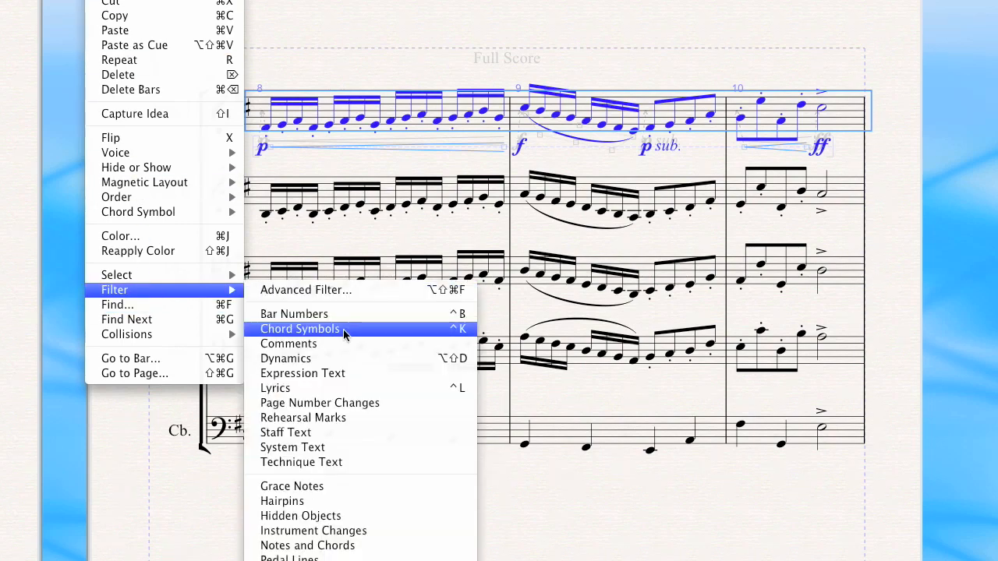
{"action": "mouse_move", "coordinate": [348, 358]}
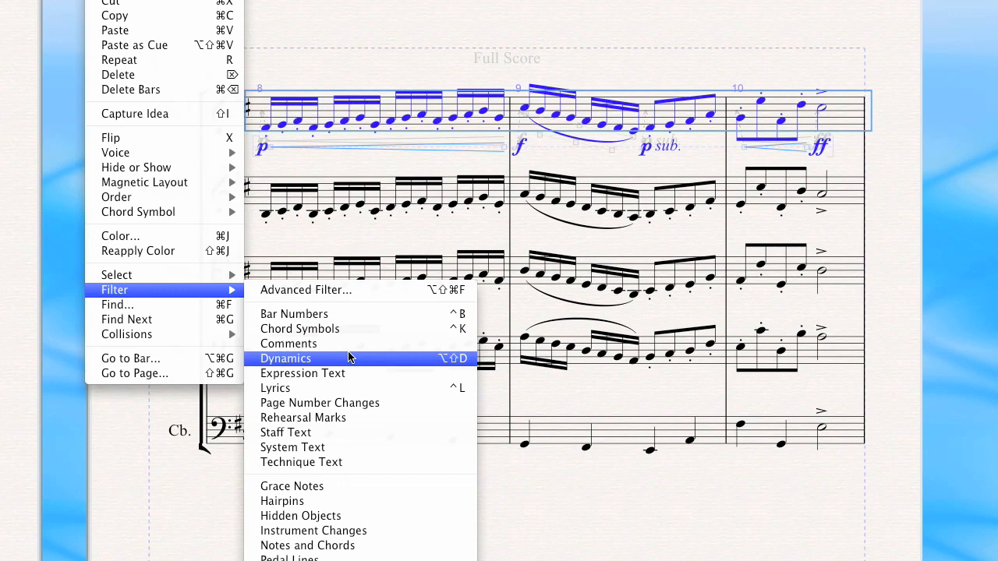
- Filter the Violin I bars 8–10 selection down to dynamics and hairpins only
{"action": "left_click", "coordinate": [285, 357]}
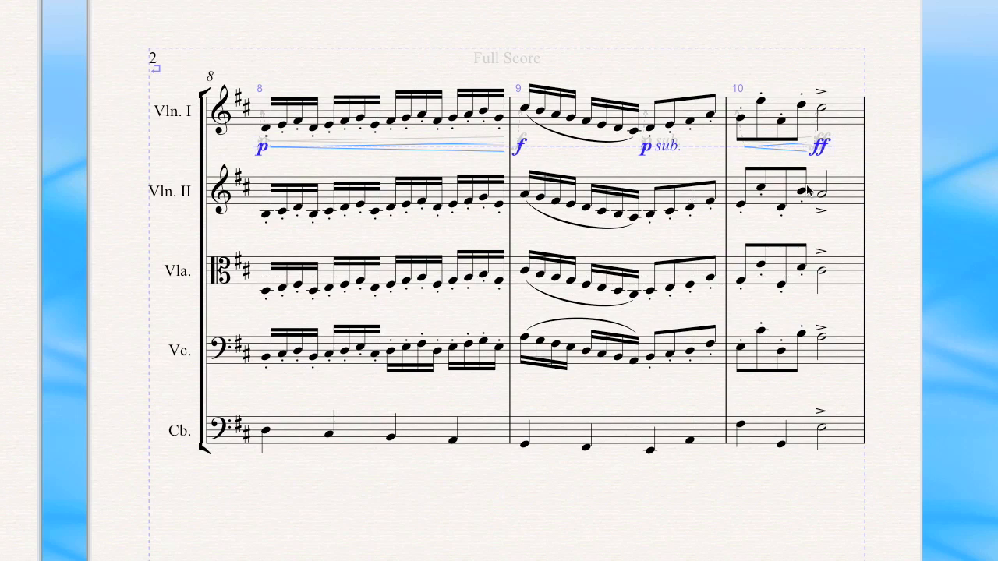
{"action": "mouse_move", "coordinate": [276, 175]}
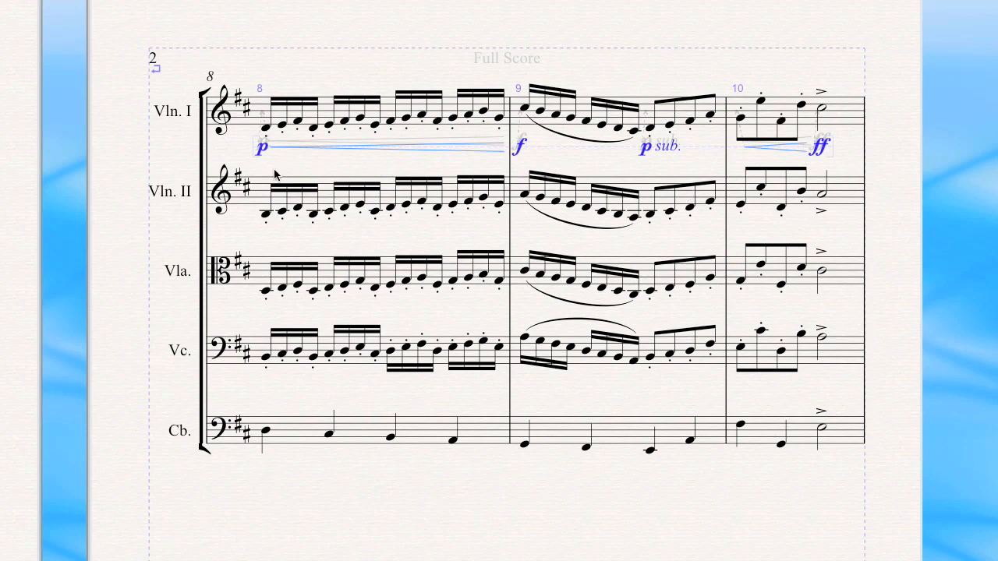
{"action": "mouse_move", "coordinate": [267, 205]}
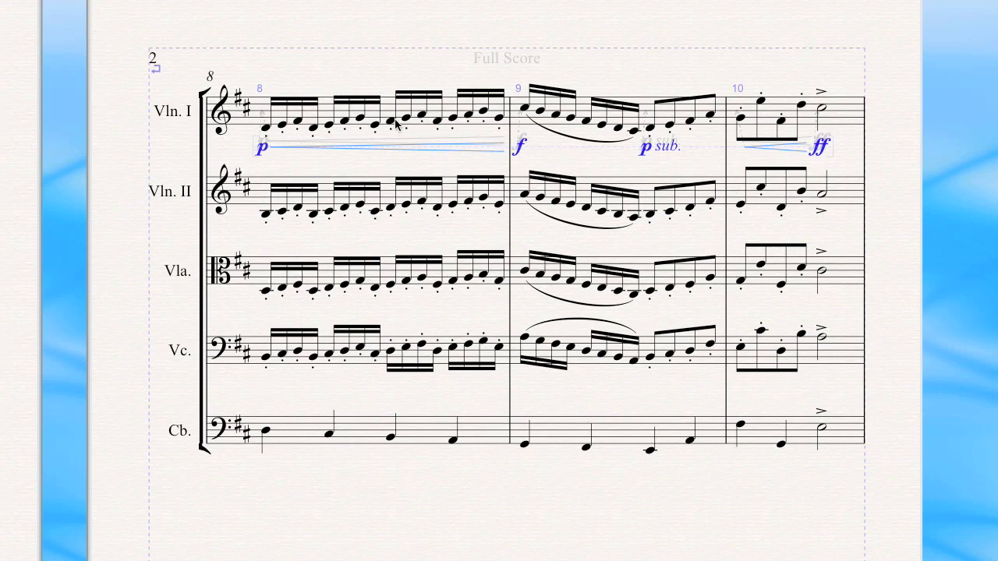
{"action": "mouse_move", "coordinate": [394, 108]}
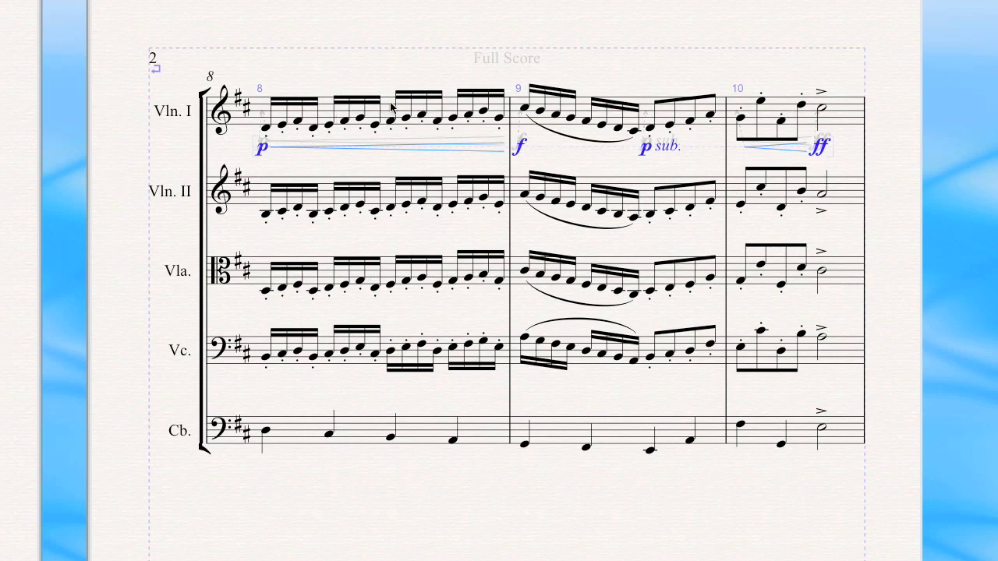
- Paste Violin I's dynamics and hairpins onto Violin II through Bass in bars 8–10
{"action": "left_click", "coordinate": [394, 109]}
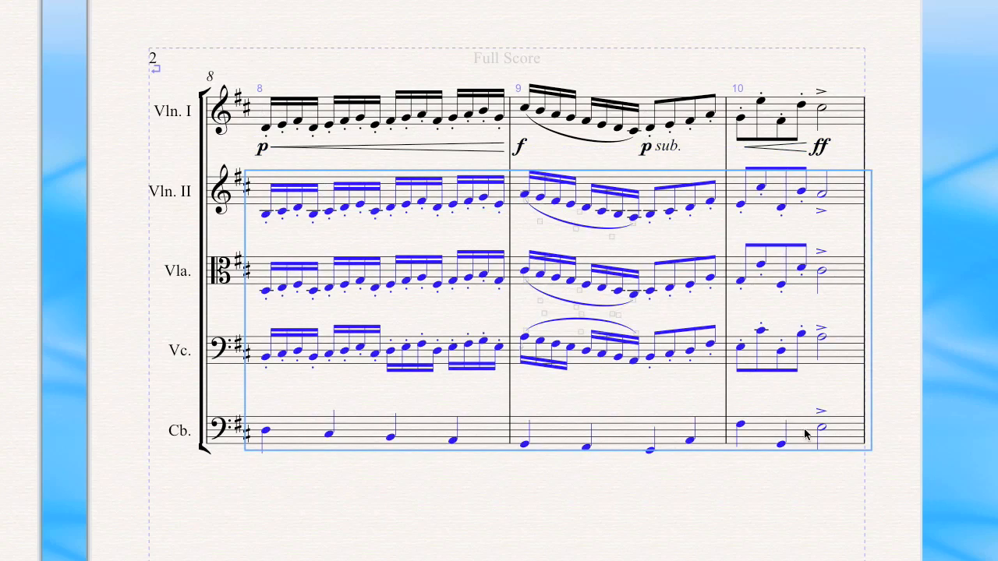
{"action": "mouse_move", "coordinate": [558, 240]}
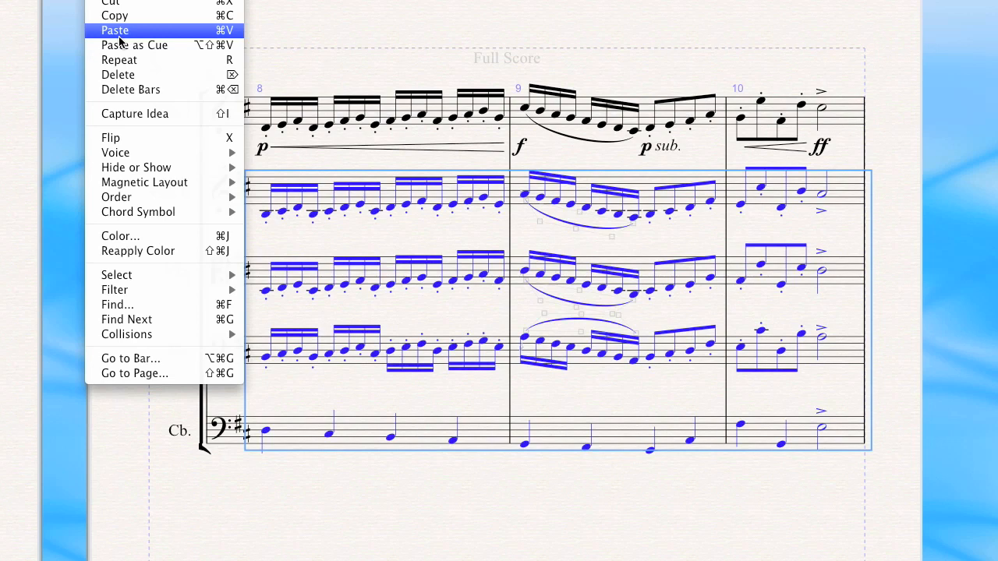
{"action": "left_click", "coordinate": [115, 30]}
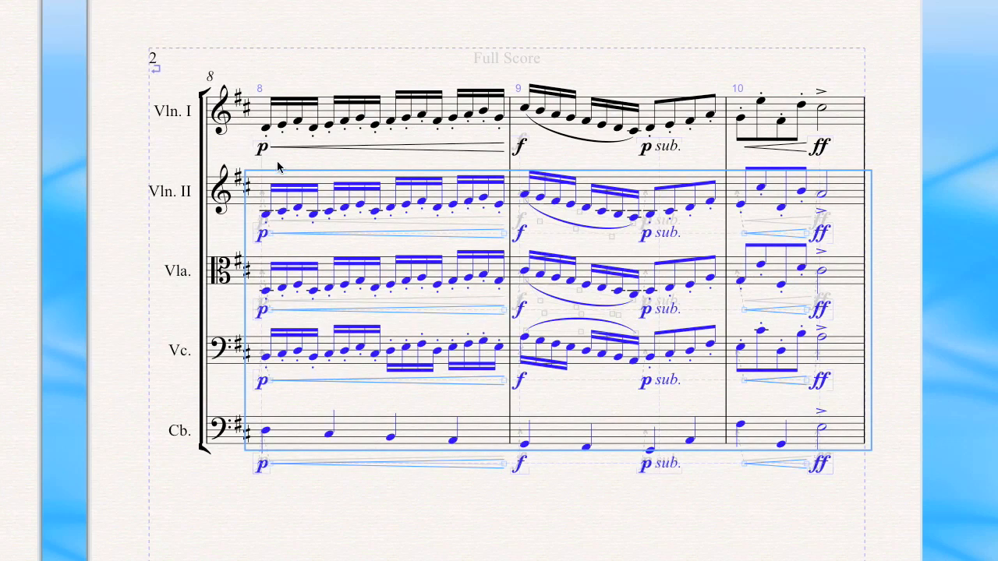
{"action": "mouse_move", "coordinate": [527, 499]}
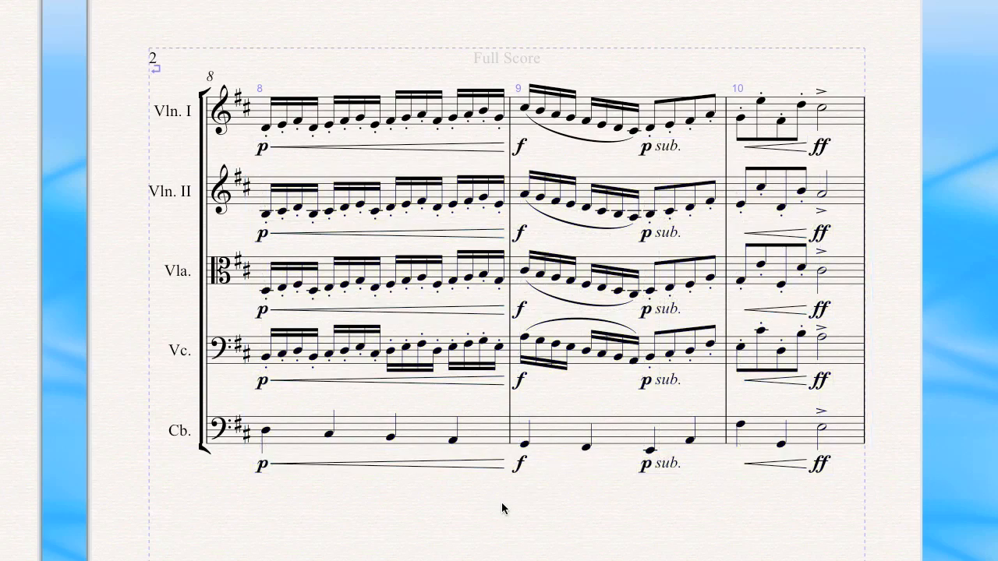
{"action": "mouse_move", "coordinate": [443, 271]}
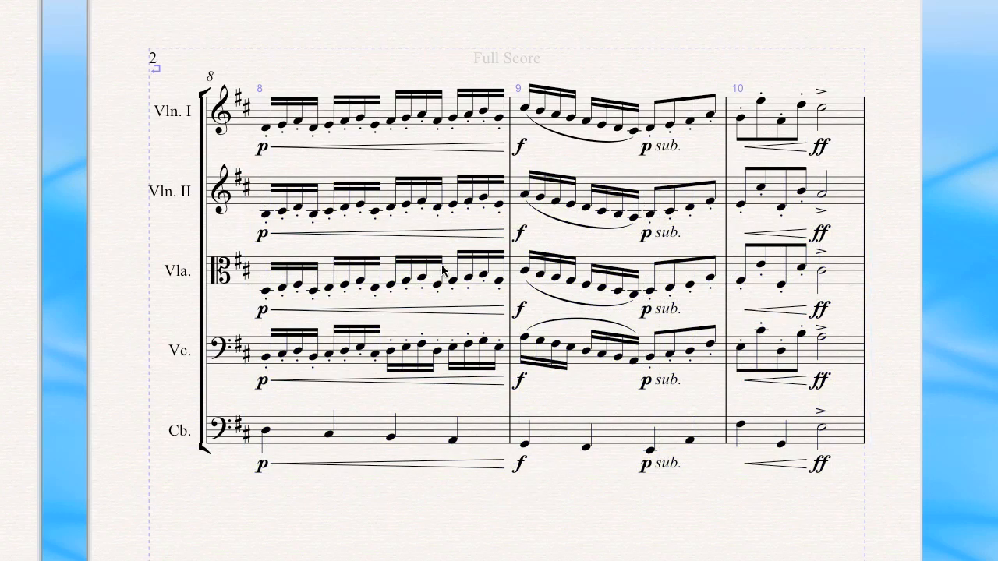
{"action": "mouse_move", "coordinate": [633, 220]}
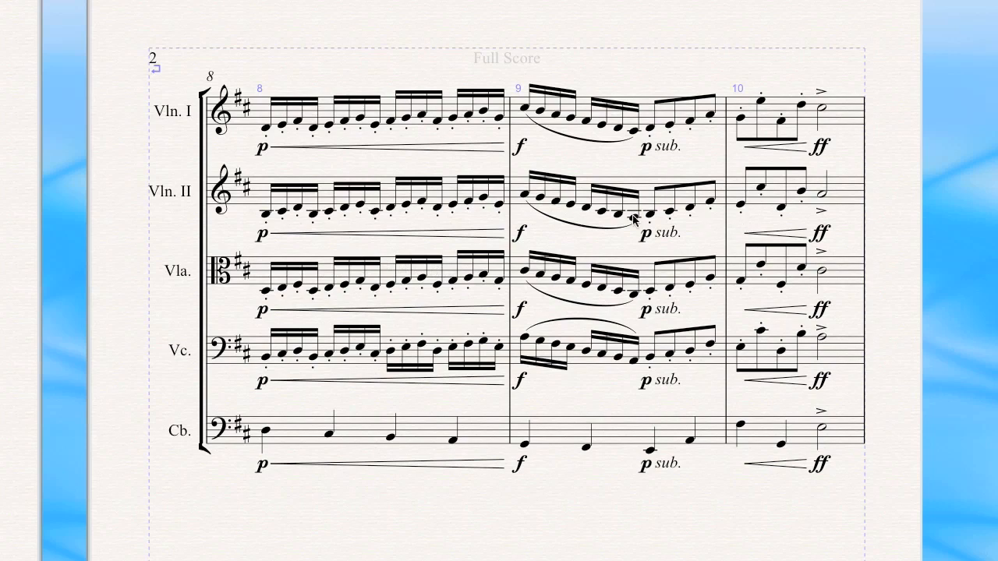
{"action": "mouse_move", "coordinate": [610, 325]}
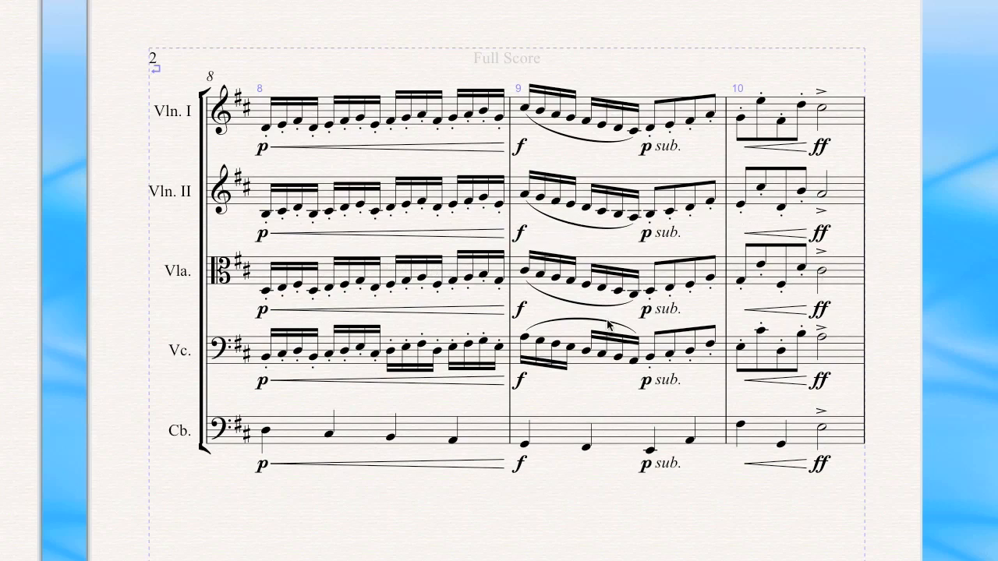